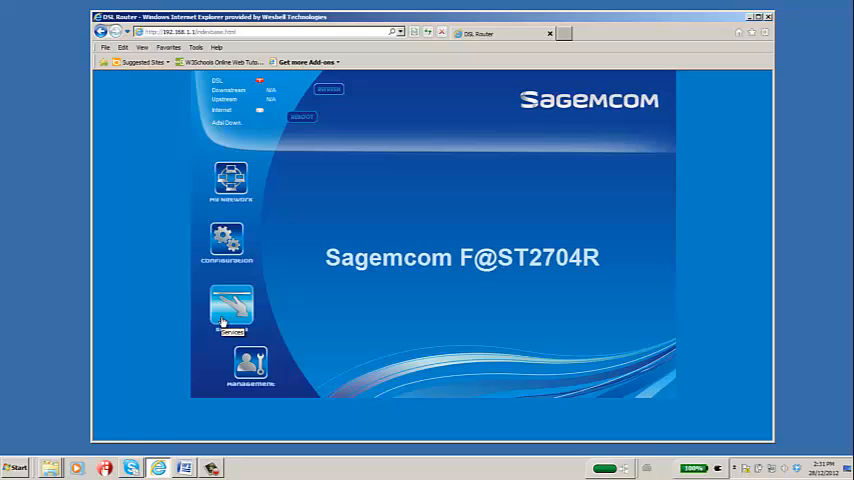
- Navigate to the Parental Control page showing the empty rules table
left_click(232, 308)
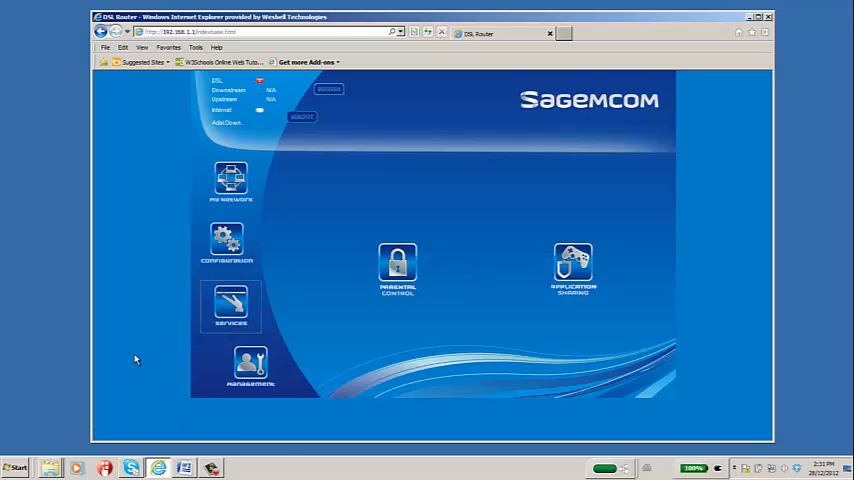
mouse_move(148, 362)
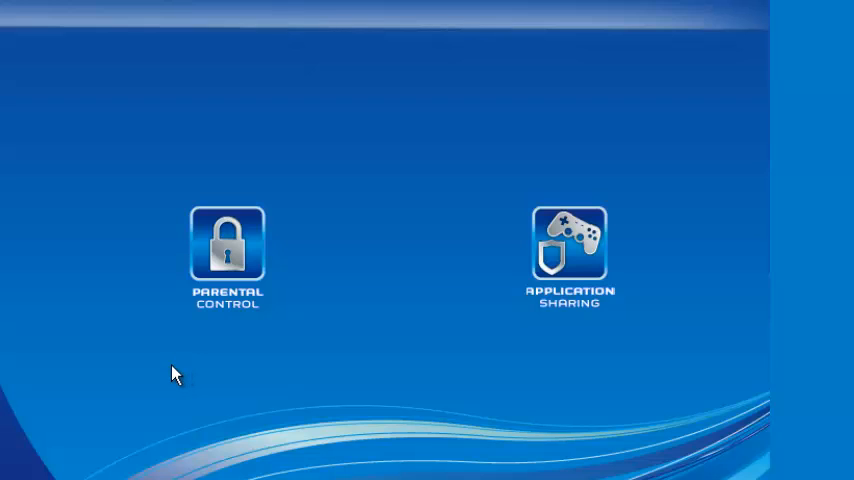
left_click(228, 250)
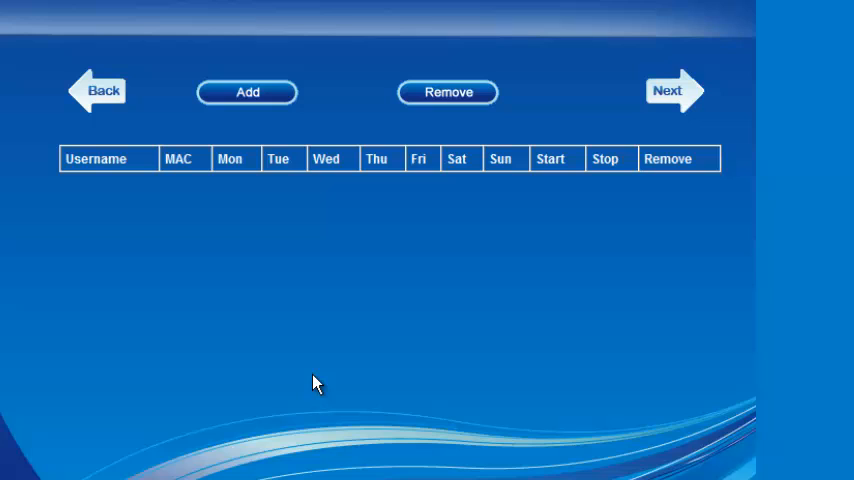
- Add a new rule and enter 'IPod Night' as its user name
left_click(248, 92)
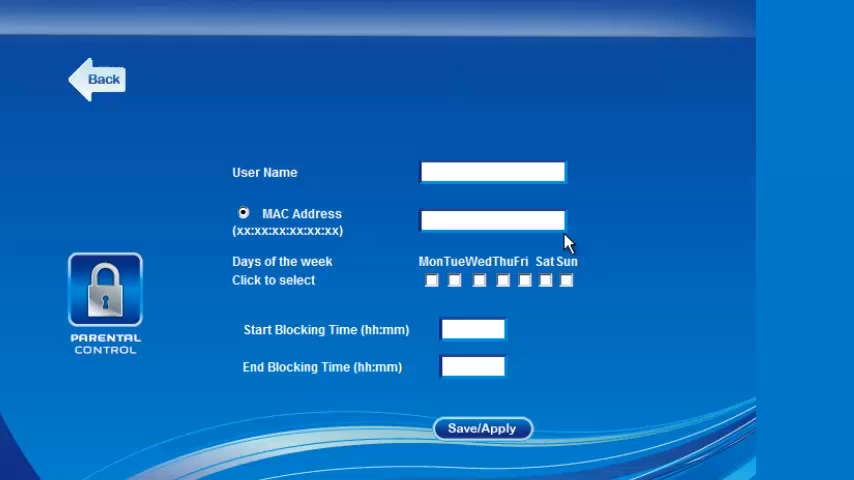
mouse_move(598, 192)
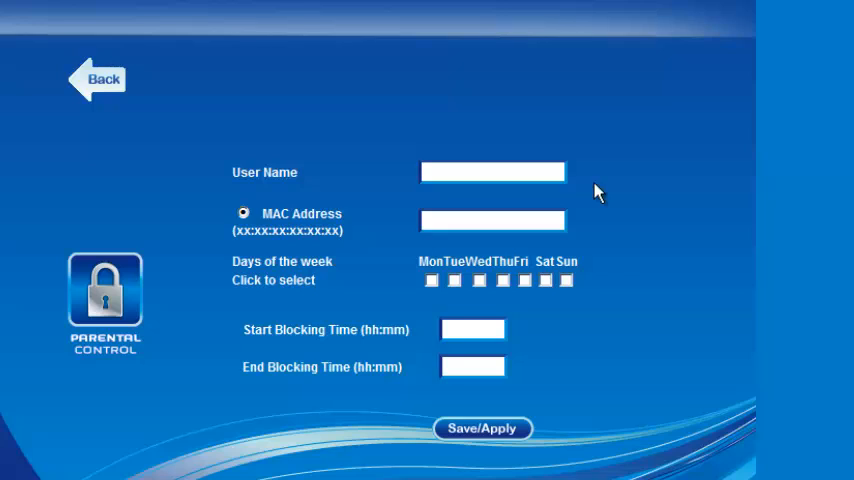
left_click(492, 172)
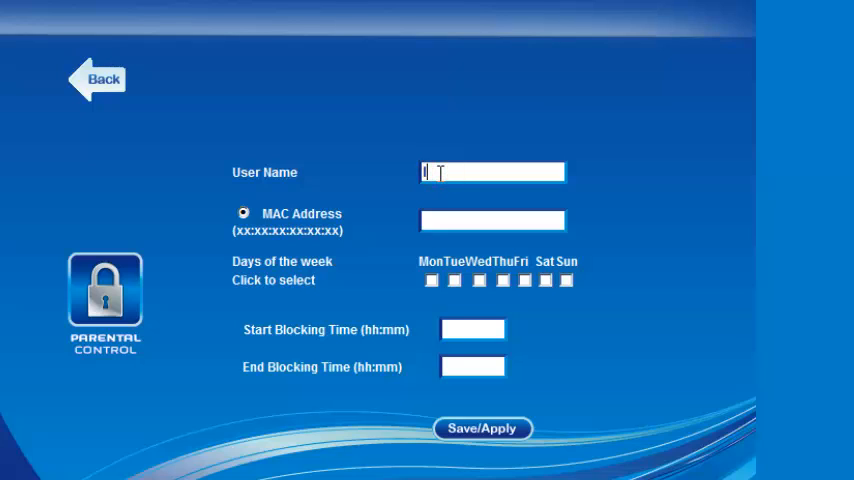
type("Pod")
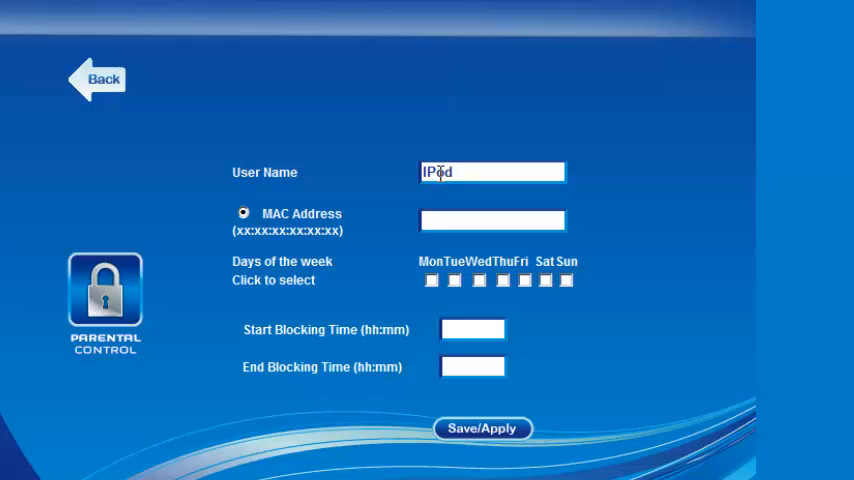
type("Night")
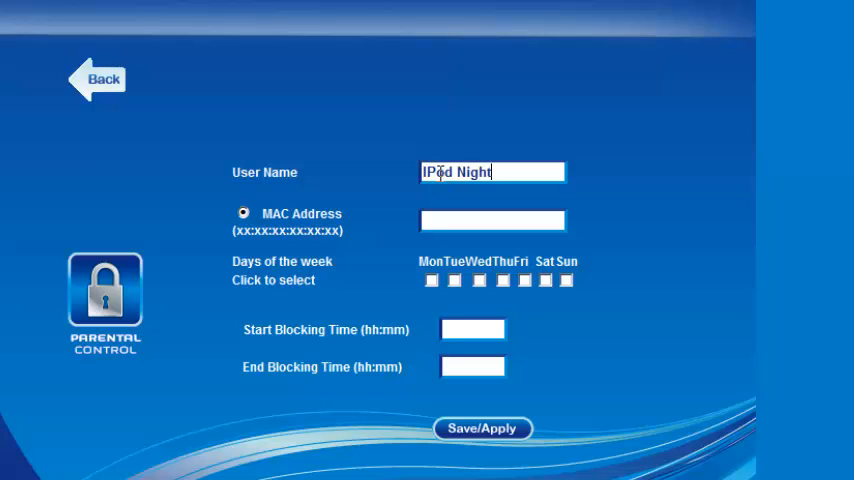
mouse_move(712, 248)
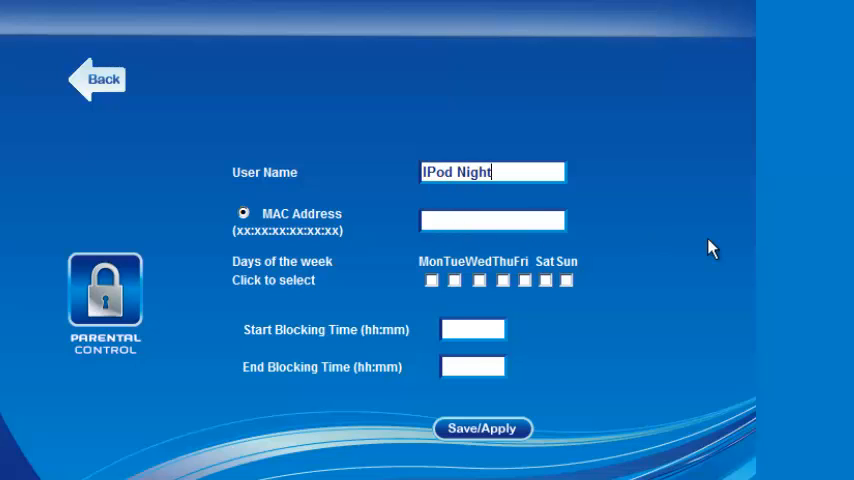
mouse_move(184, 292)
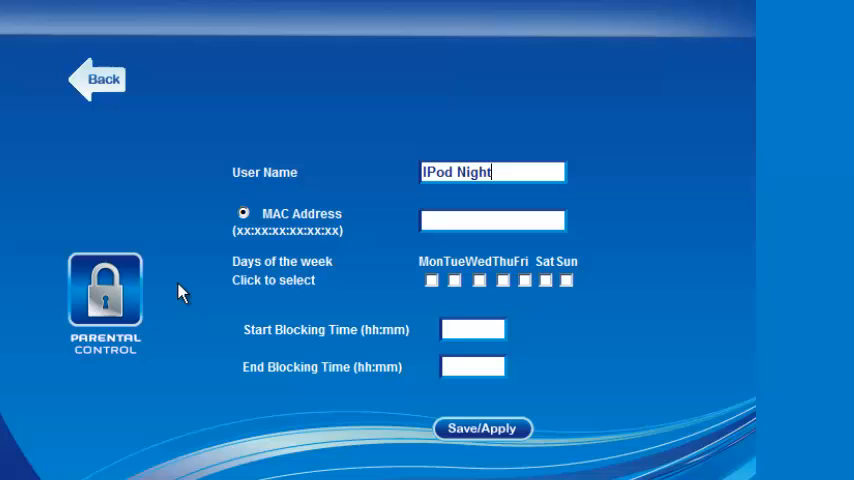
mouse_move(260, 256)
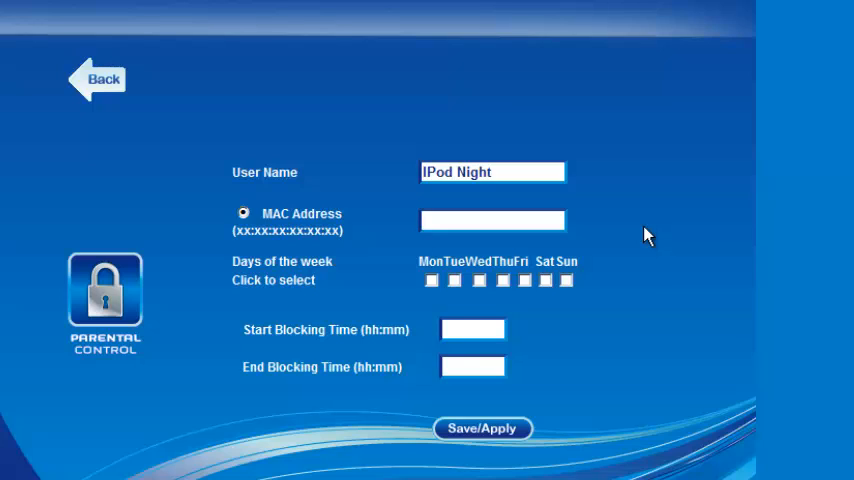
left_click(492, 220)
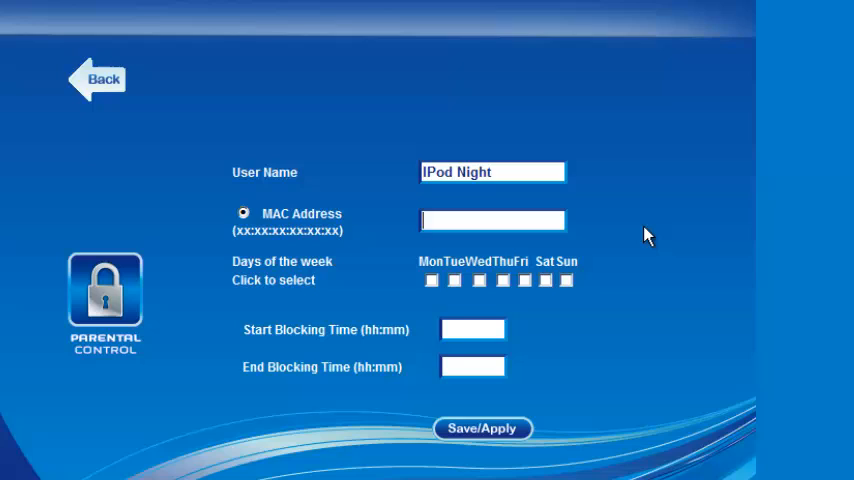
- Enter the device MAC address bf:00:11:22:aa:bb for the rule
type("bf:")
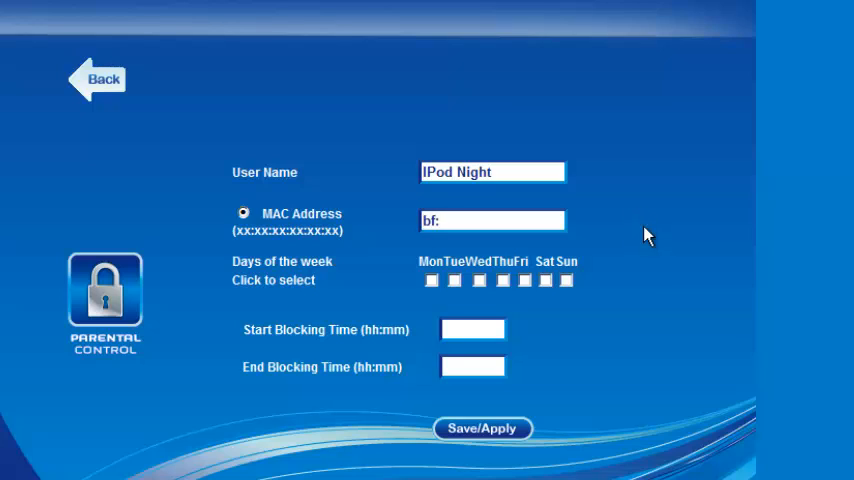
type("00:1")
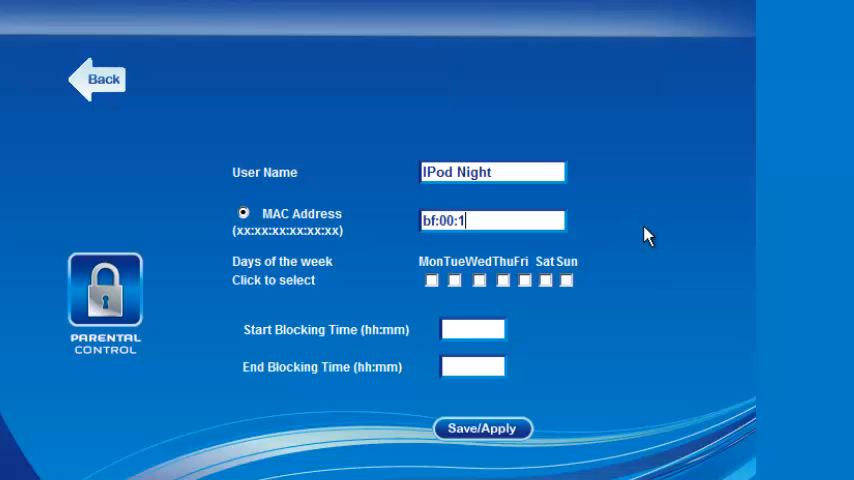
type("1:22")
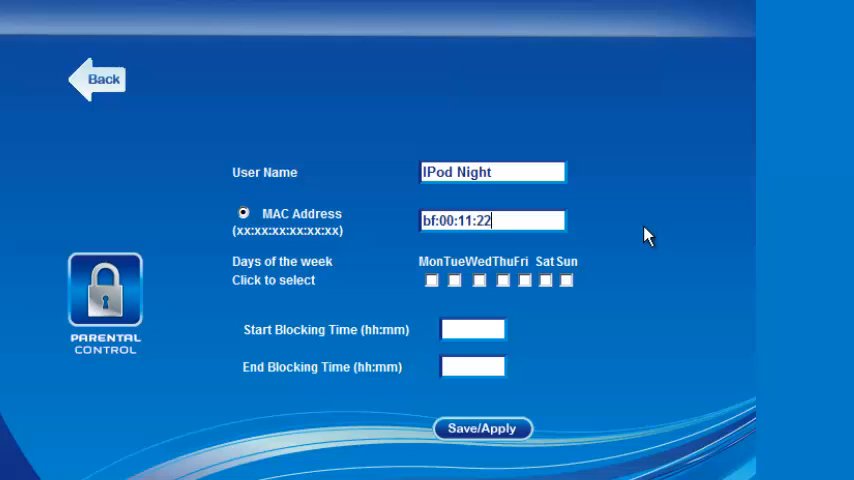
type(":aa:b")
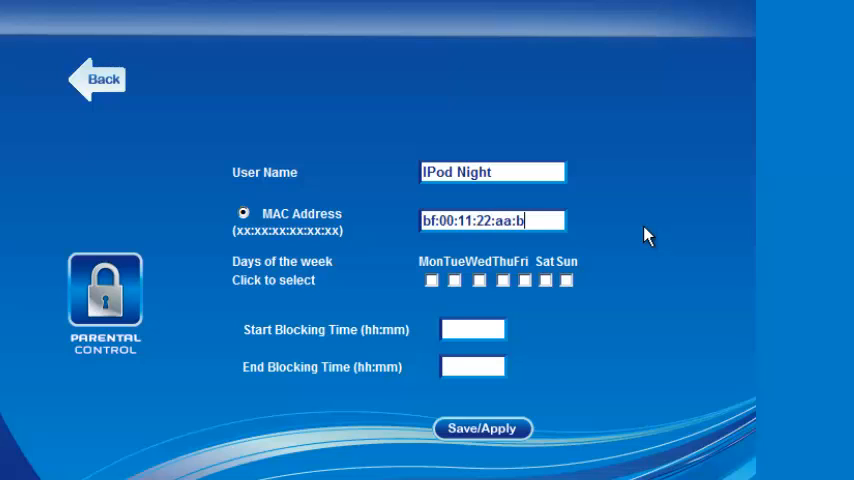
type("b")
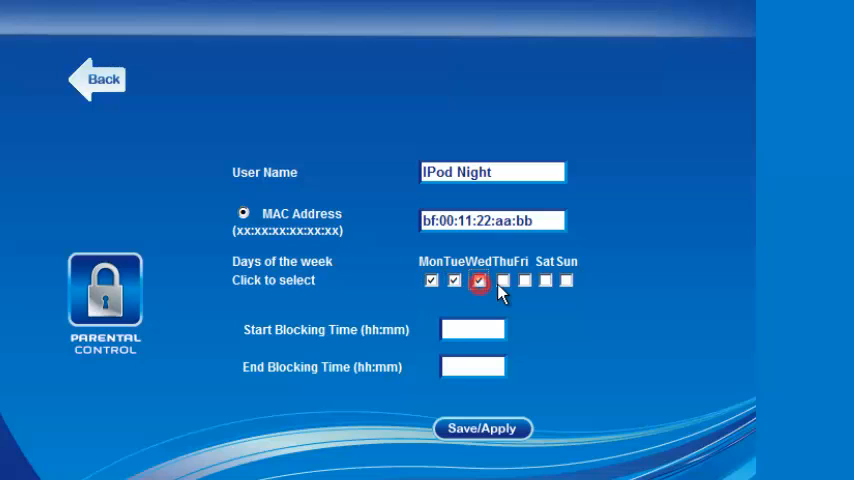
- Block Monday–Friday from 0:00 to 7:00 and attempt to save the rule
left_click(500, 280)
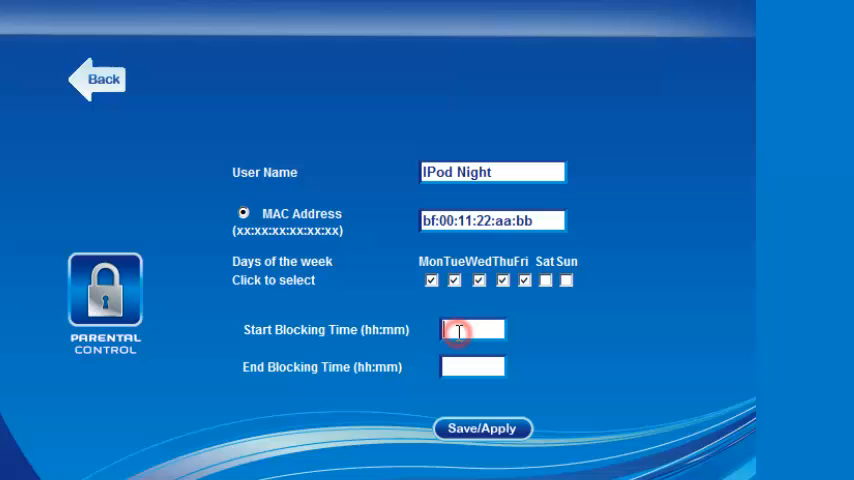
type("0:00")
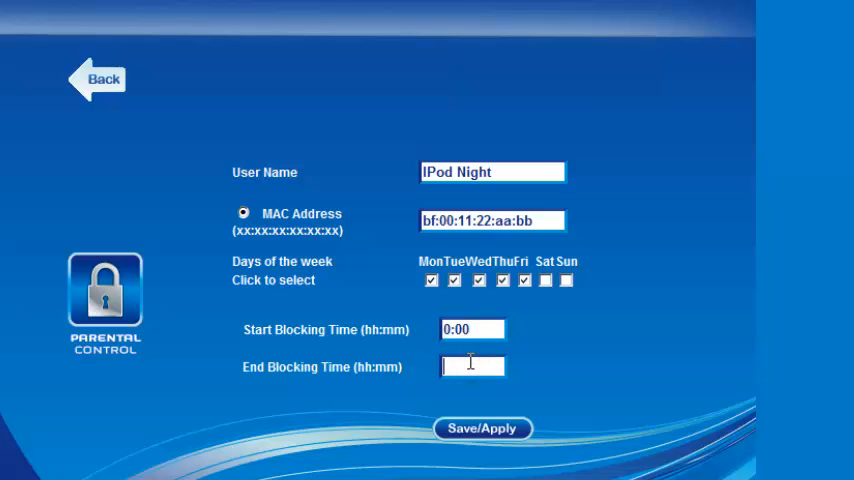
type("7:00")
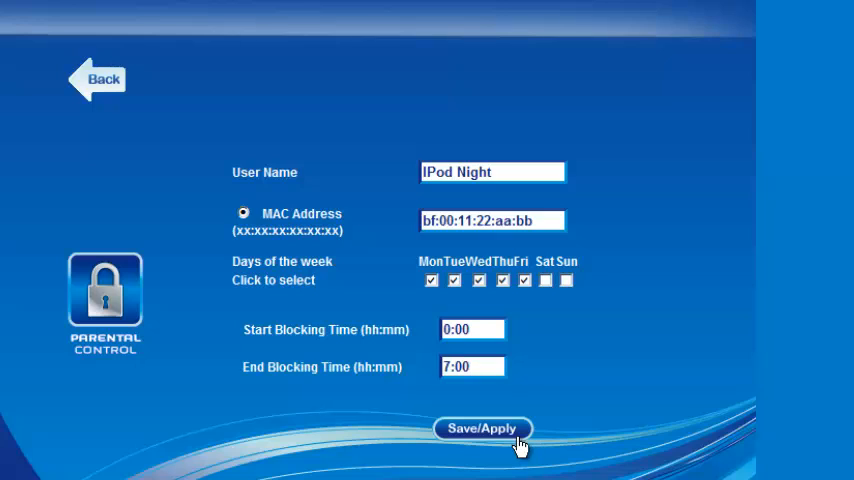
left_click(482, 428)
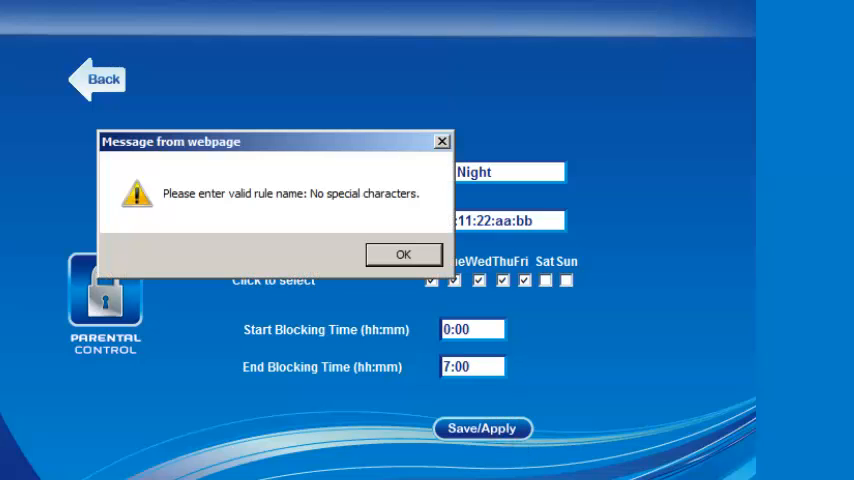
mouse_move(262, 156)
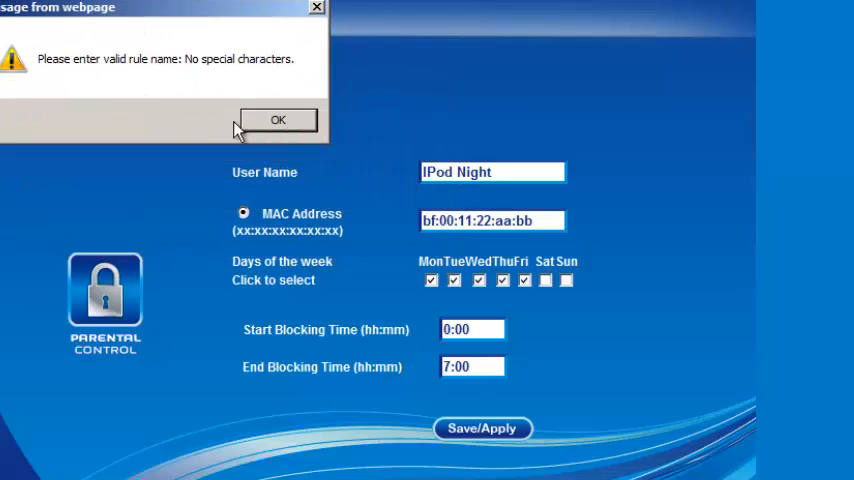
mouse_move(270, 128)
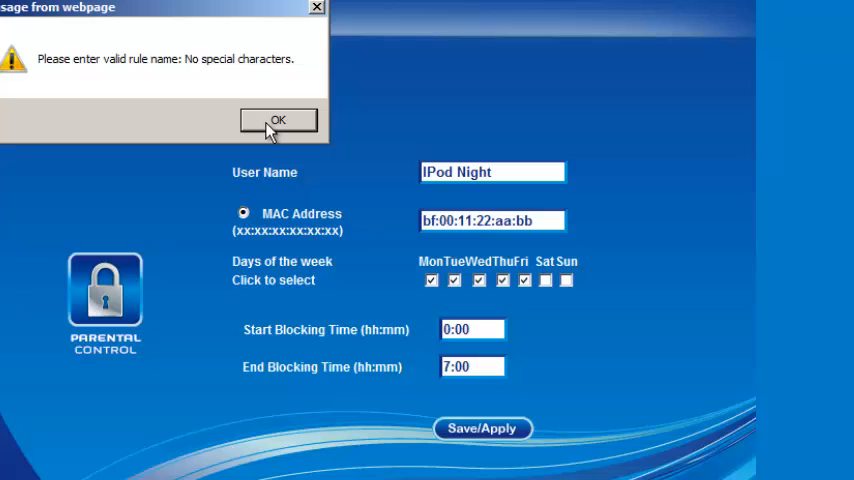
- Dismiss the invalid-name warning, rename the rule IPod_Night and save it
left_click(278, 120)
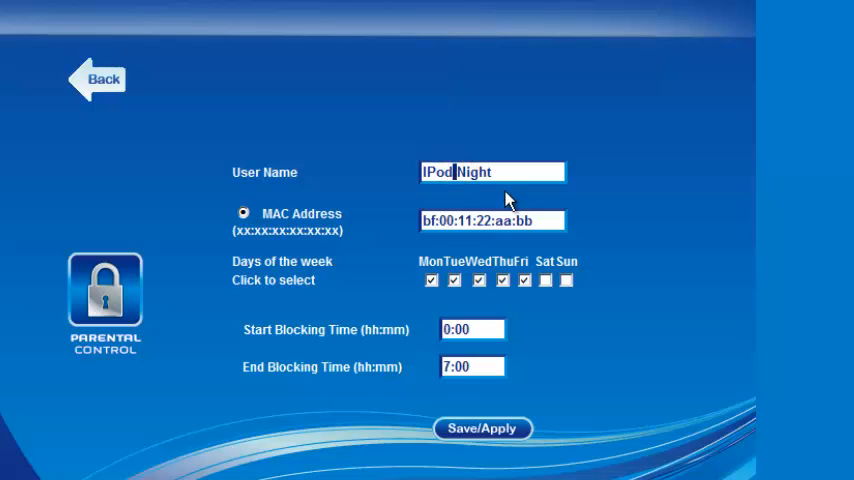
type("_")
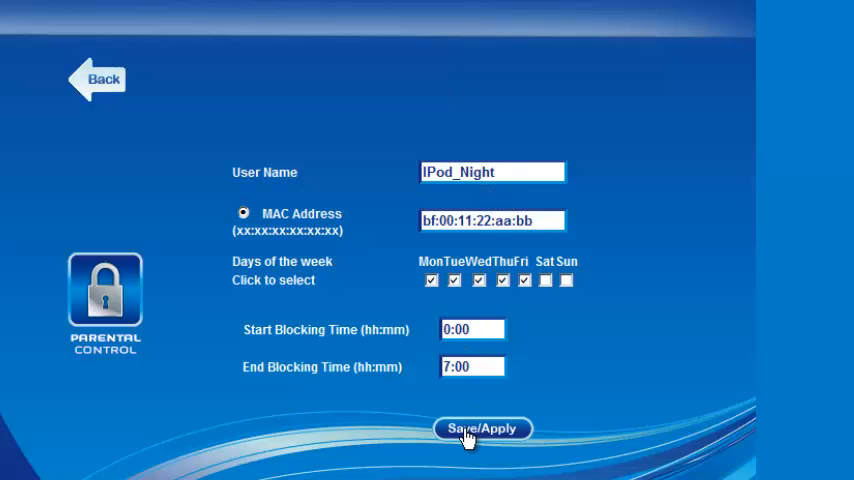
left_click(482, 428)
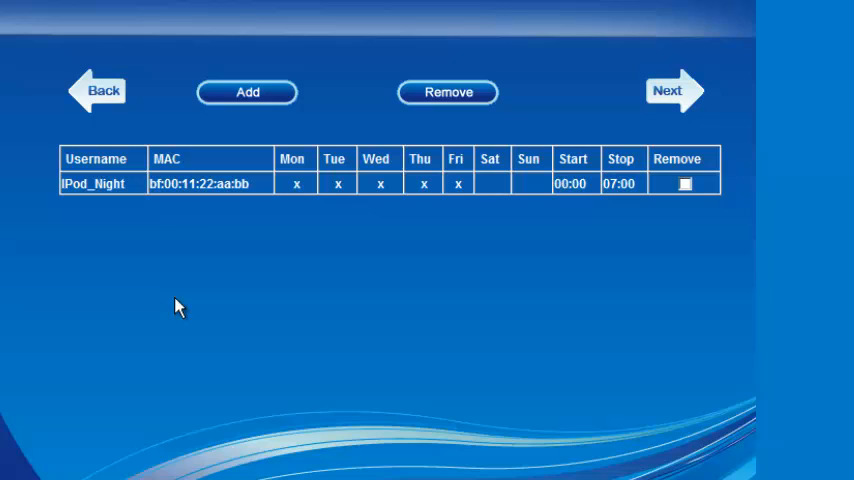
mouse_move(156, 246)
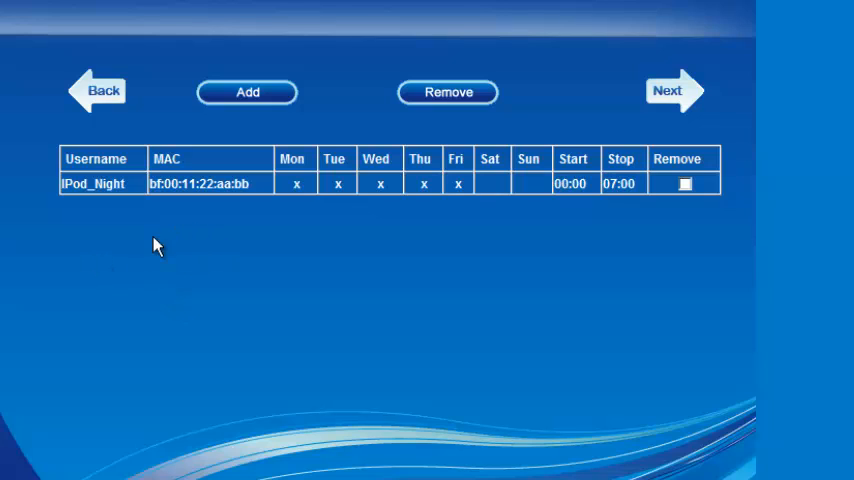
mouse_move(108, 224)
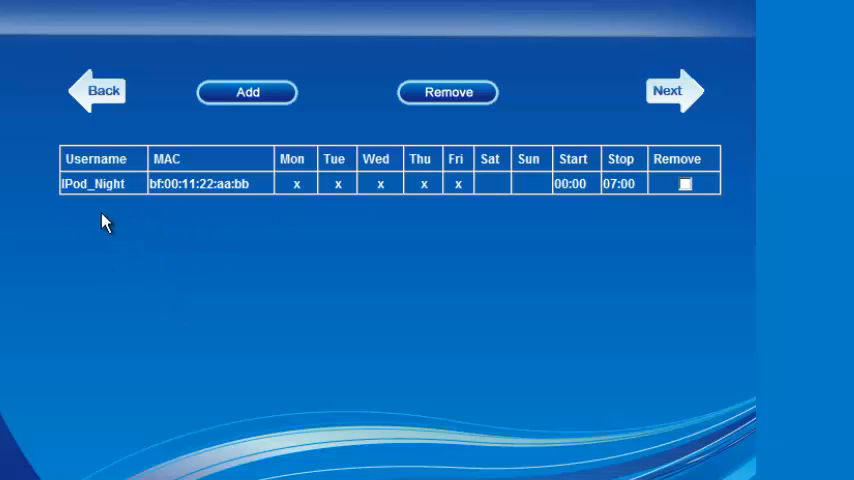
mouse_move(110, 204)
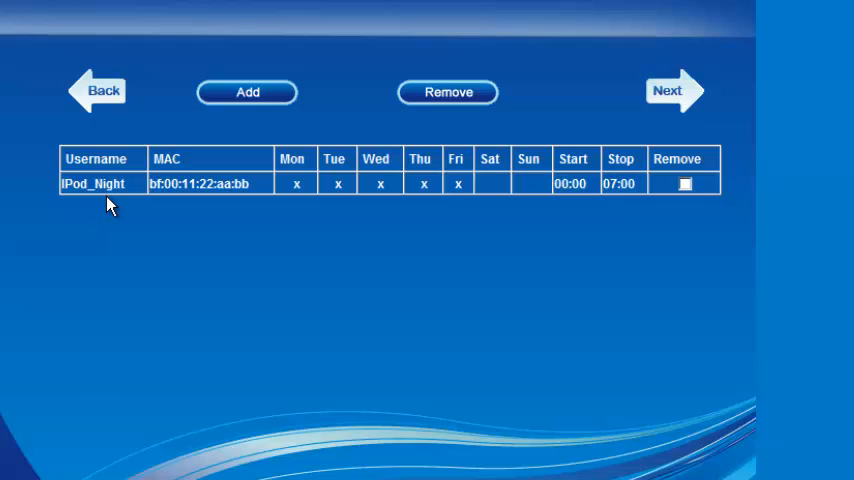
mouse_move(118, 198)
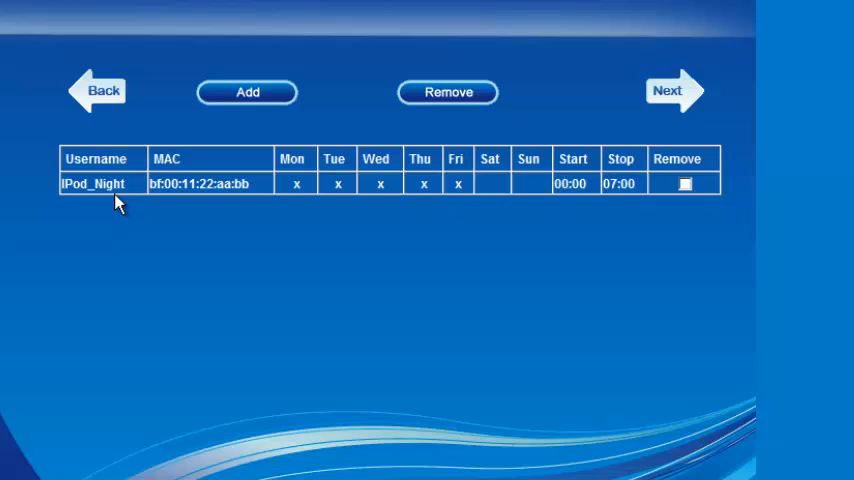
mouse_move(156, 200)
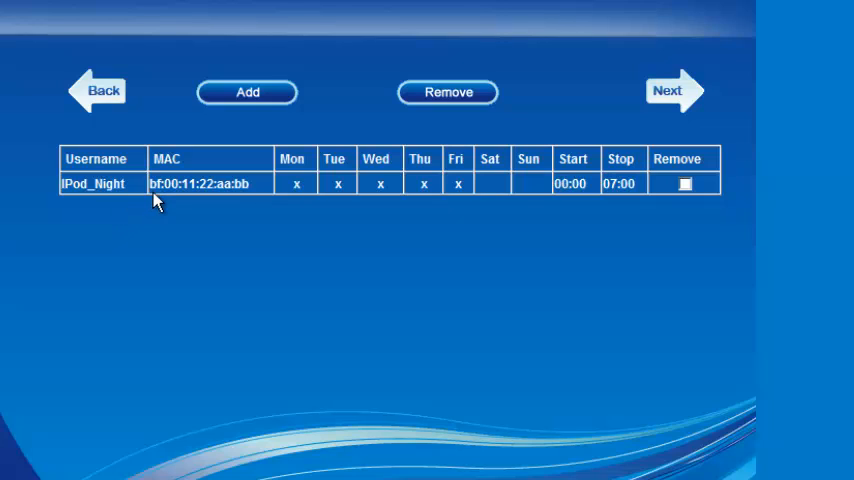
mouse_move(262, 208)
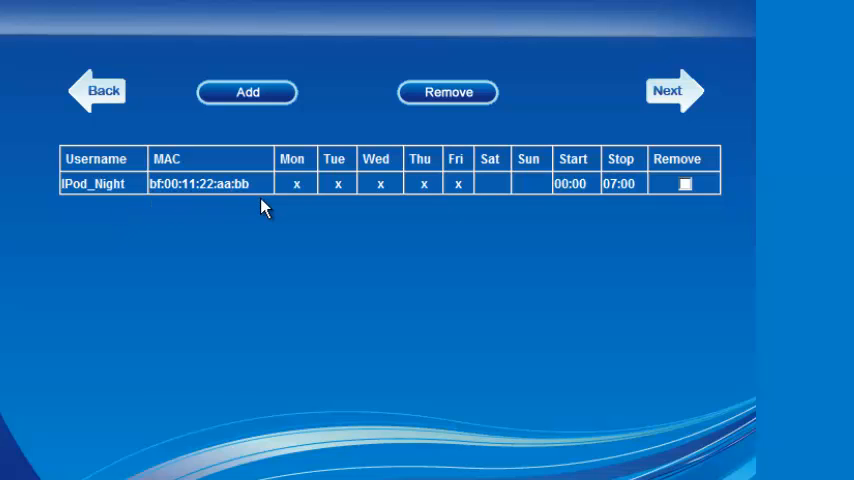
mouse_move(164, 204)
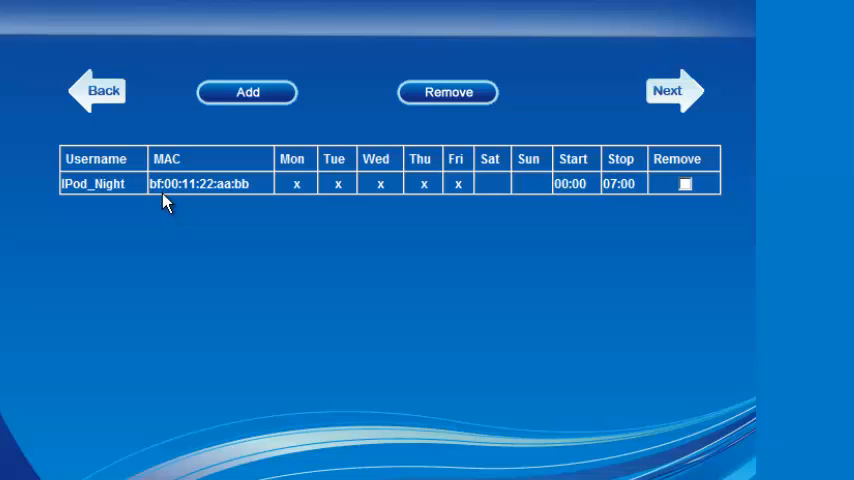
mouse_move(252, 252)
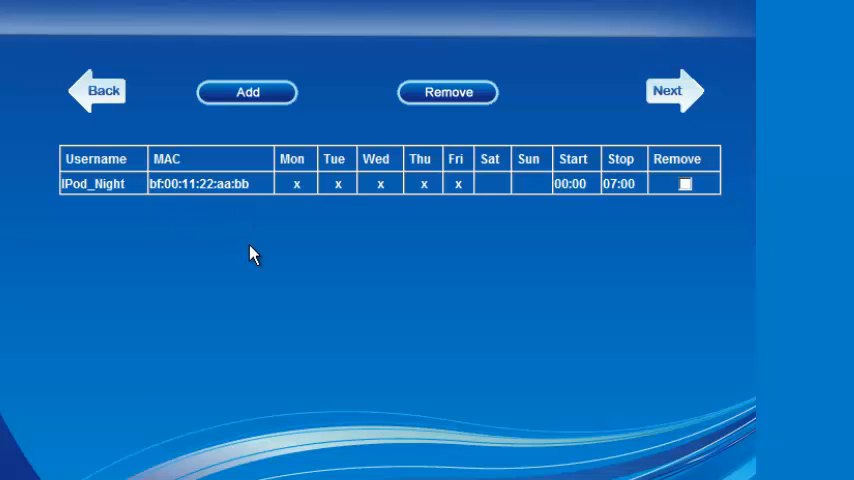
mouse_move(290, 216)
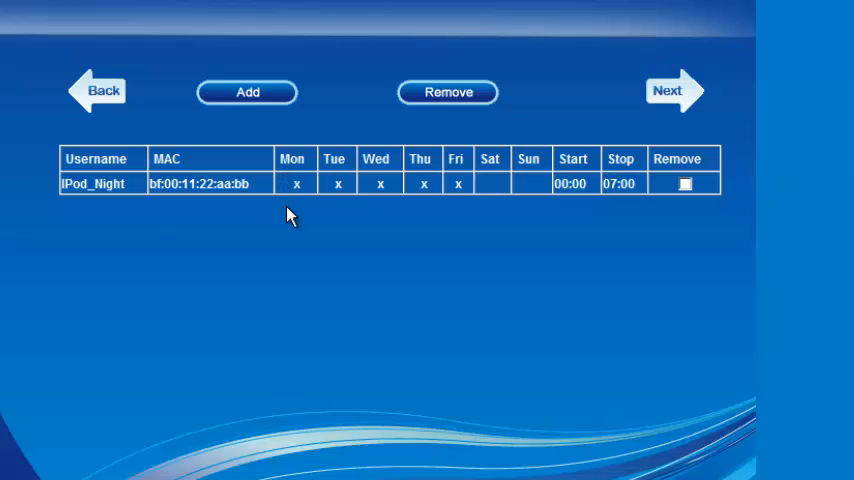
mouse_move(448, 220)
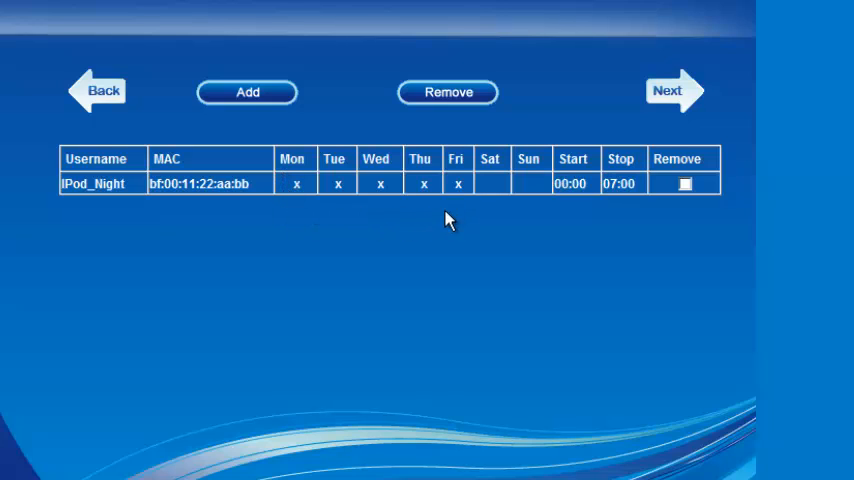
mouse_move(452, 236)
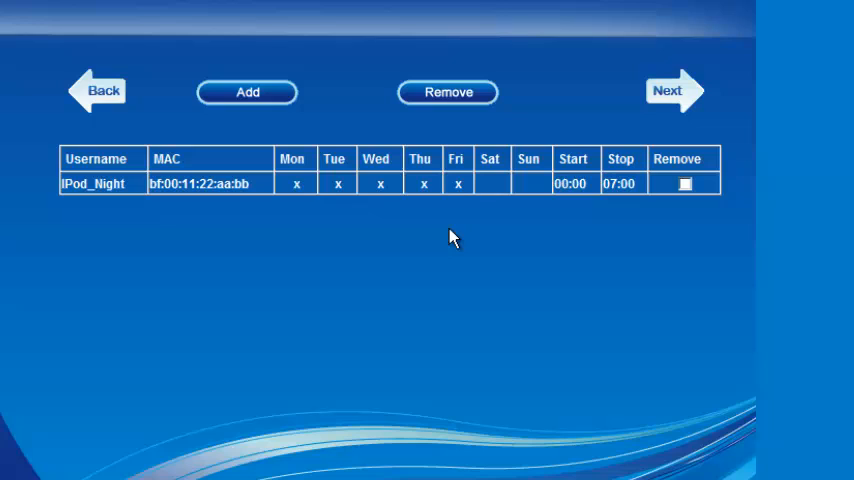
mouse_move(638, 208)
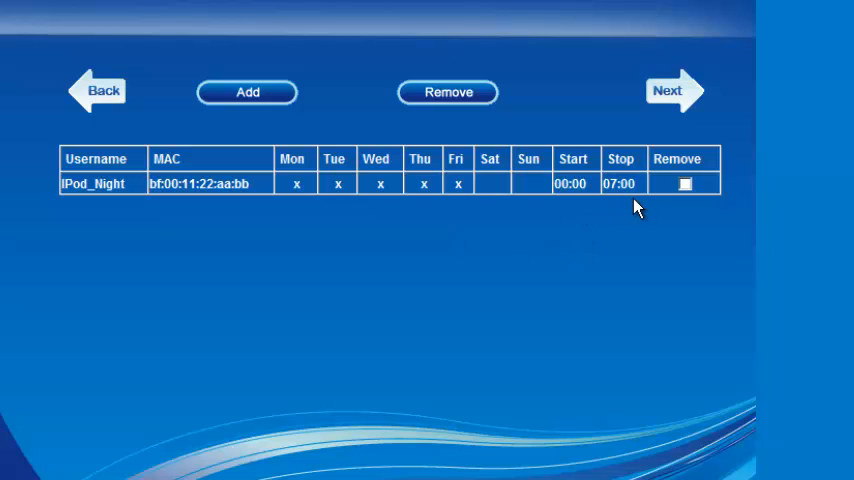
mouse_move(686, 196)
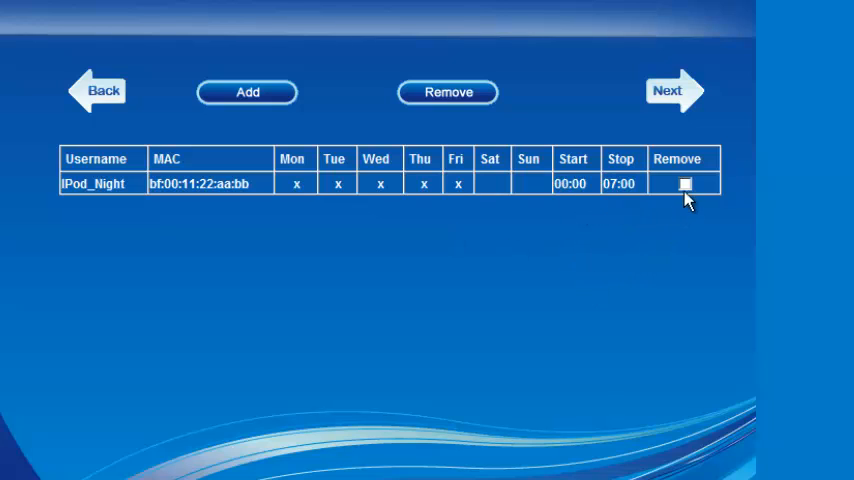
mouse_move(230, 186)
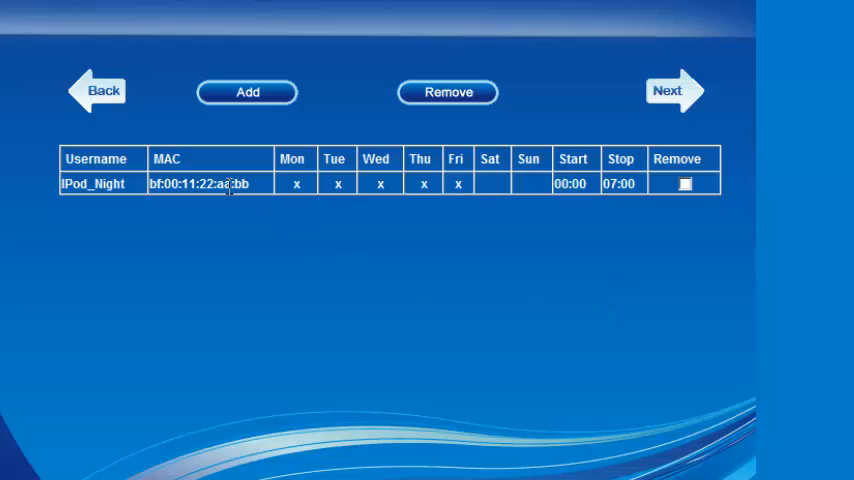
- Add a second rule named School_Times
left_click(248, 92)
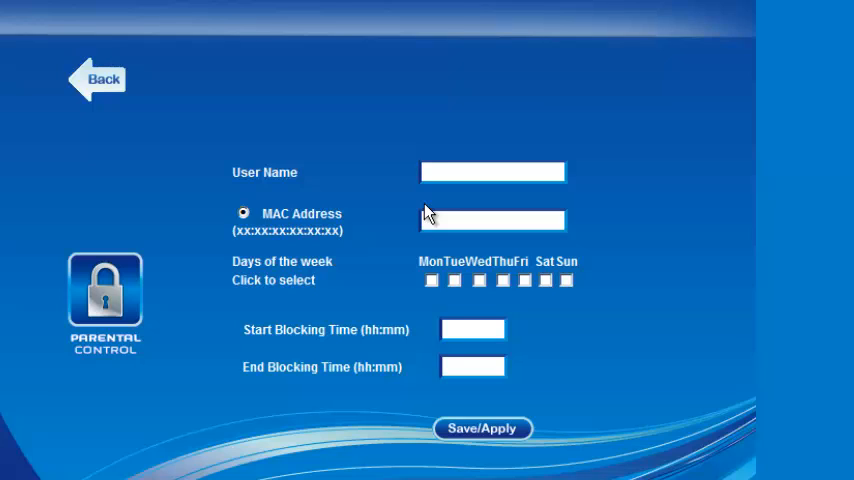
type("Sc")
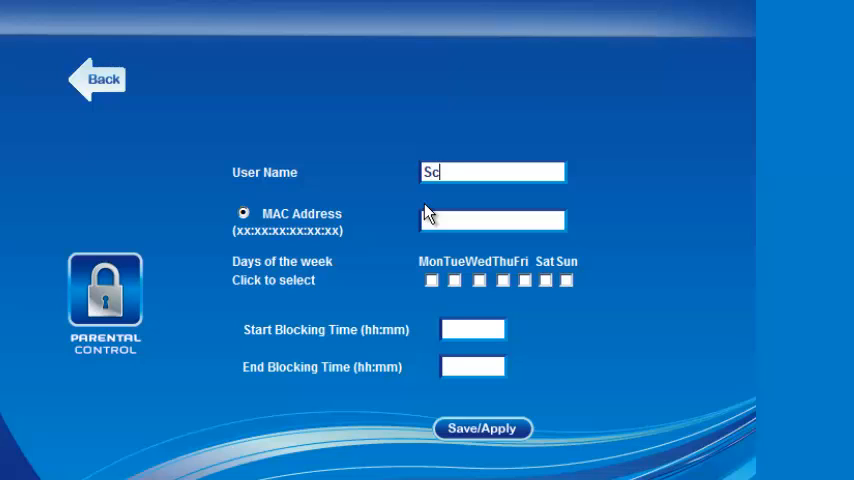
type("hool")
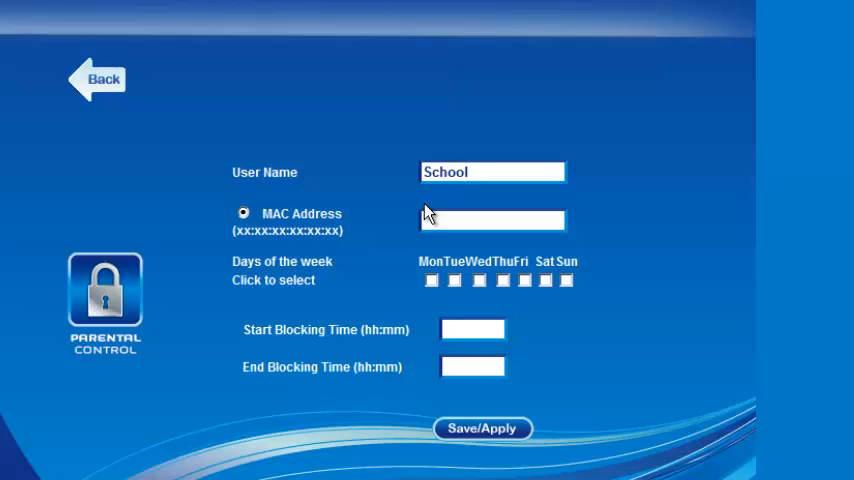
type("_Times")
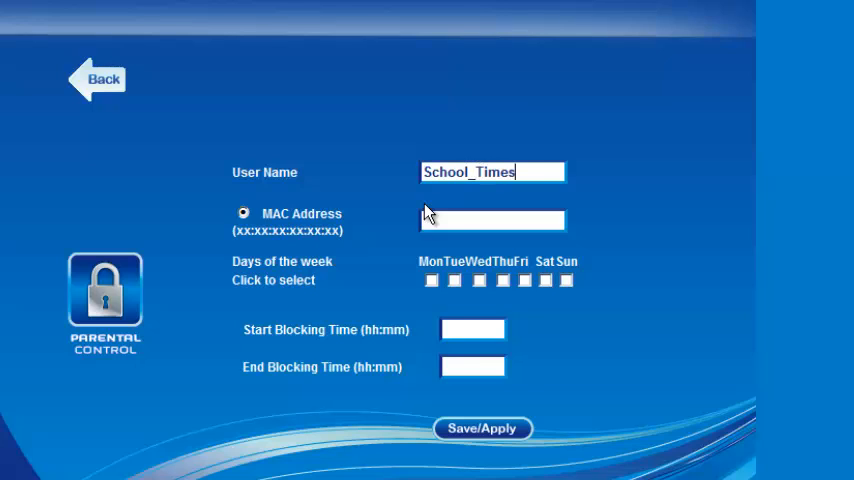
mouse_move(688, 300)
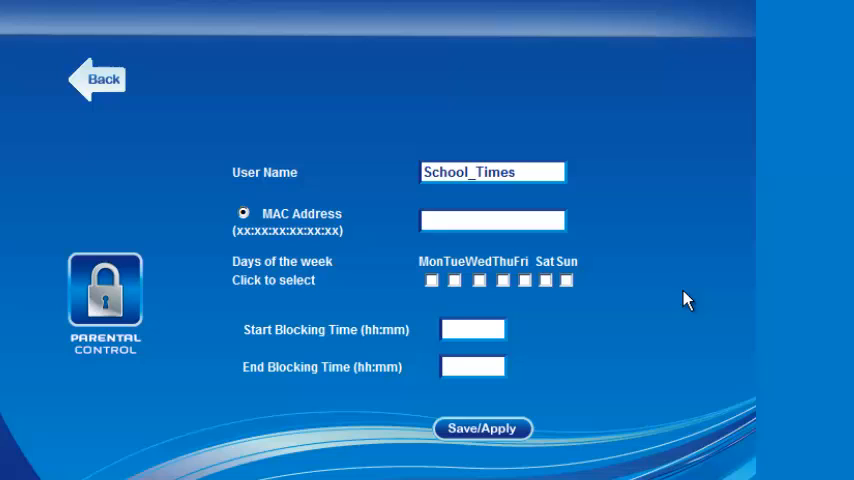
- Enter MAC address bf:00:11:22:aa:bb, correcting the mistyped 'cc' to 'bb'
type("bf")
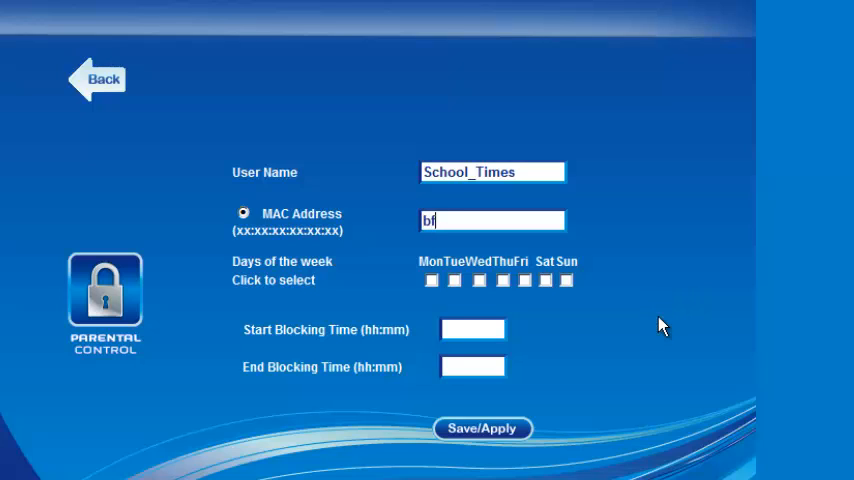
type(":00")
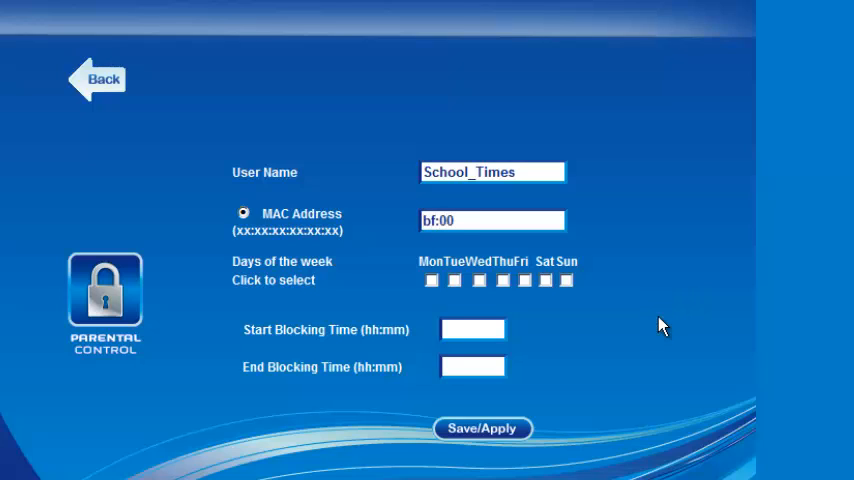
type(":11:")
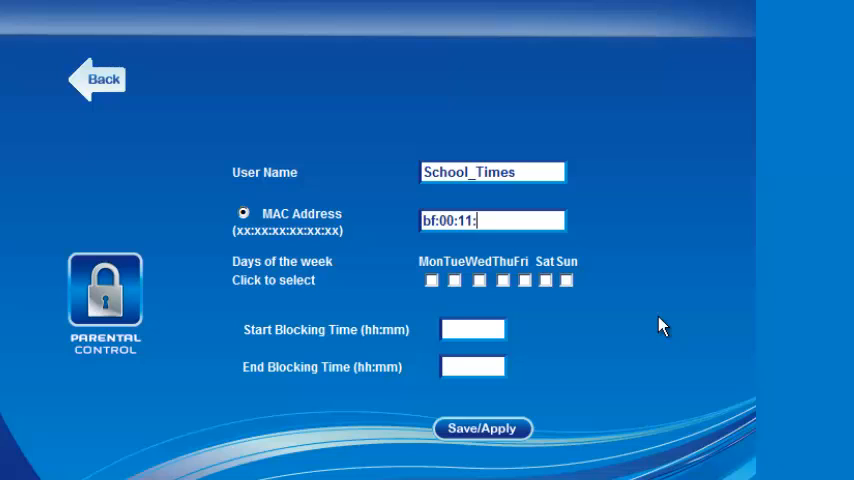
type("22")
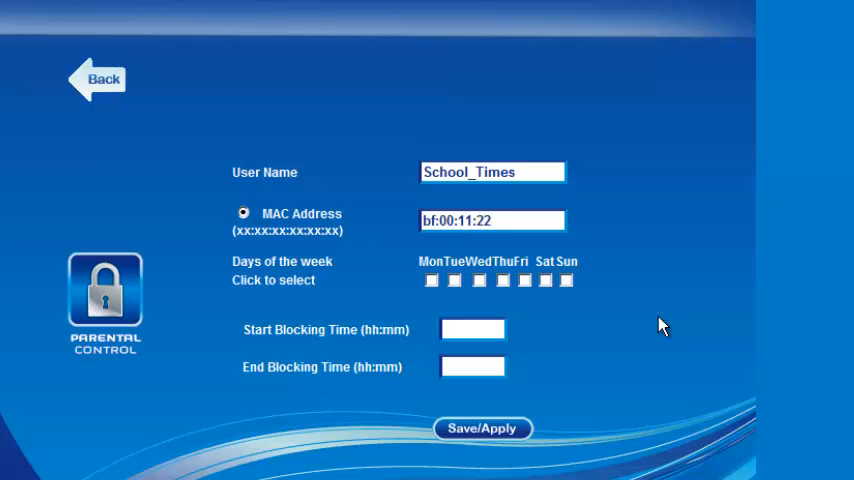
type(":aa:cc")
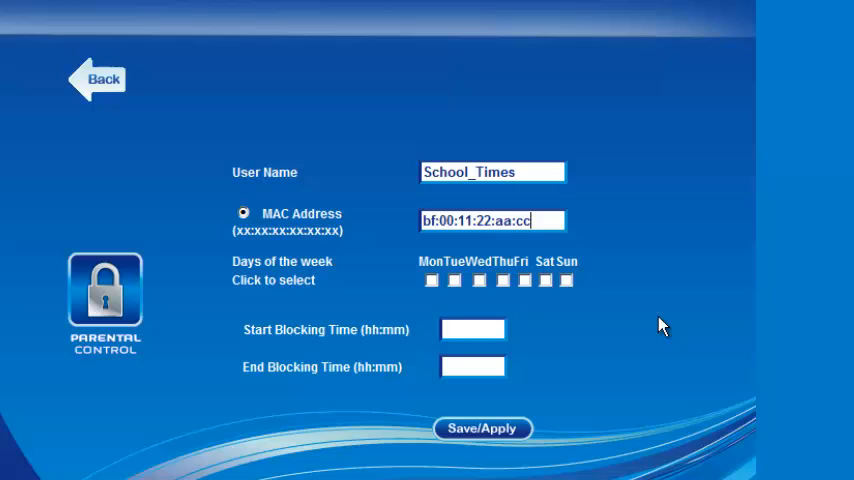
key("Backspace")
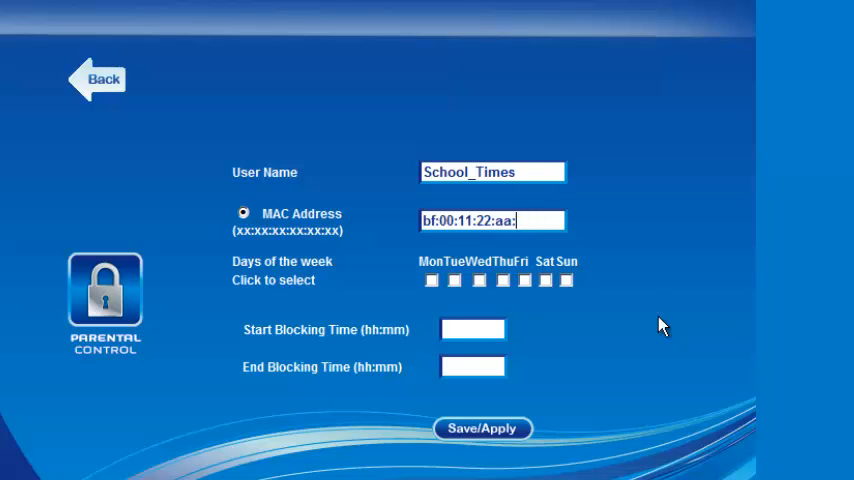
type("bb")
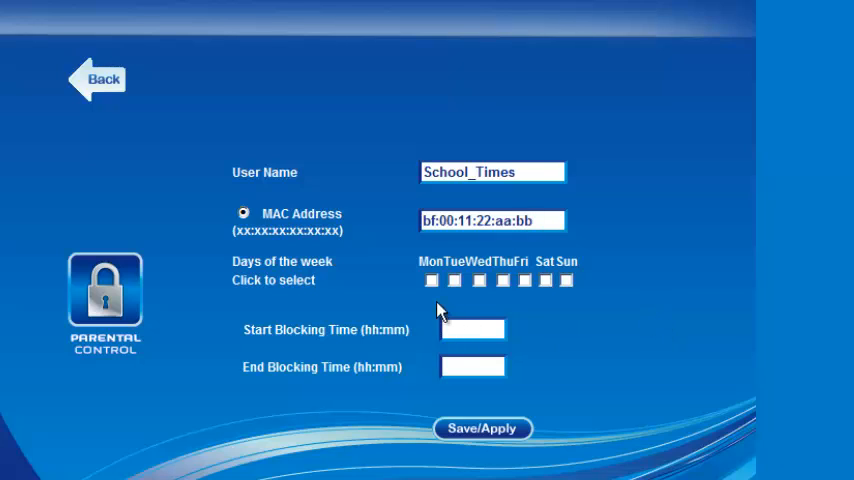
- Block Monday–Friday from 8:00 to 16:00 and save the School_Times rule
left_click(454, 280)
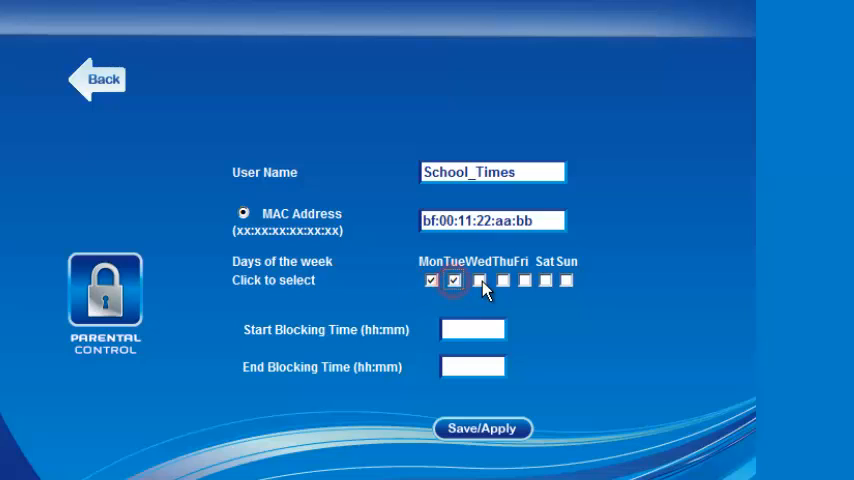
left_click(524, 280)
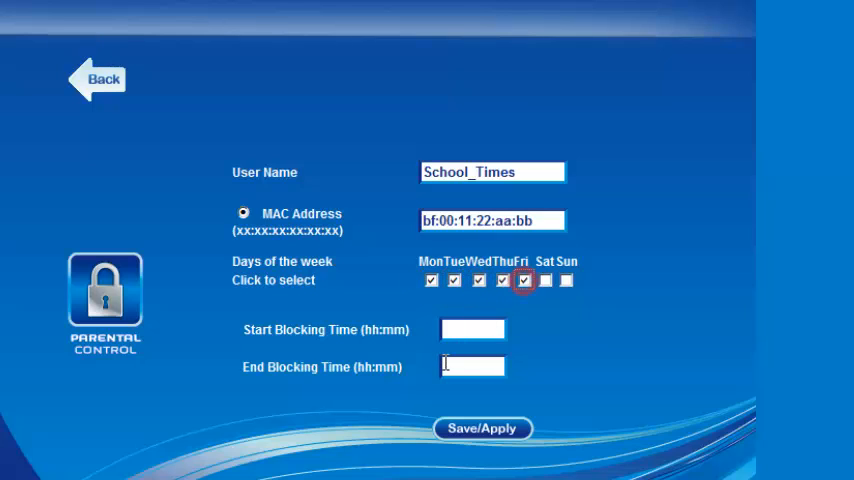
left_click(472, 328)
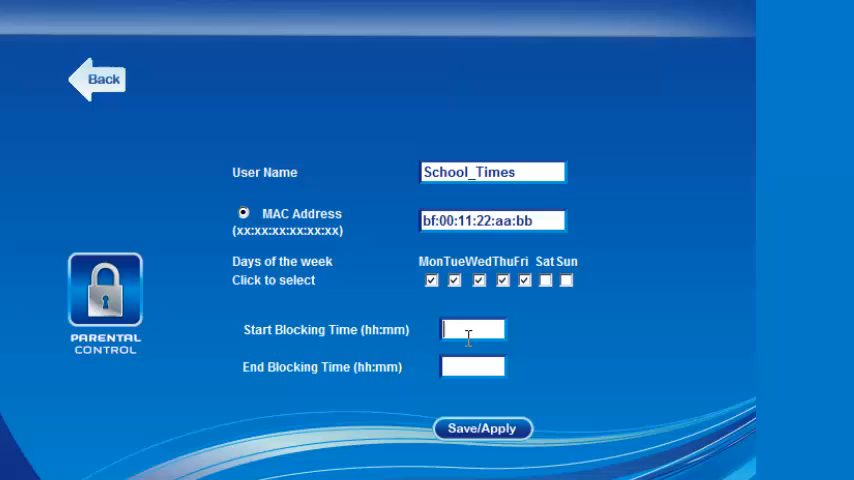
type("8:00")
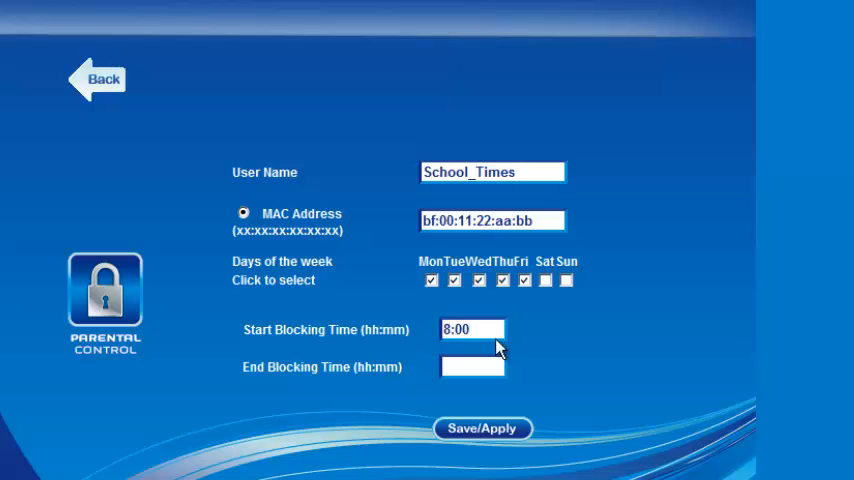
type("1")
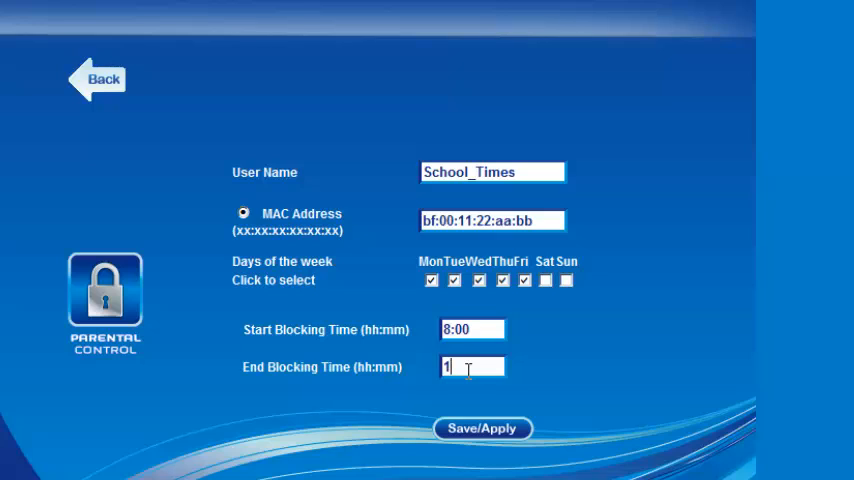
type("6:00")
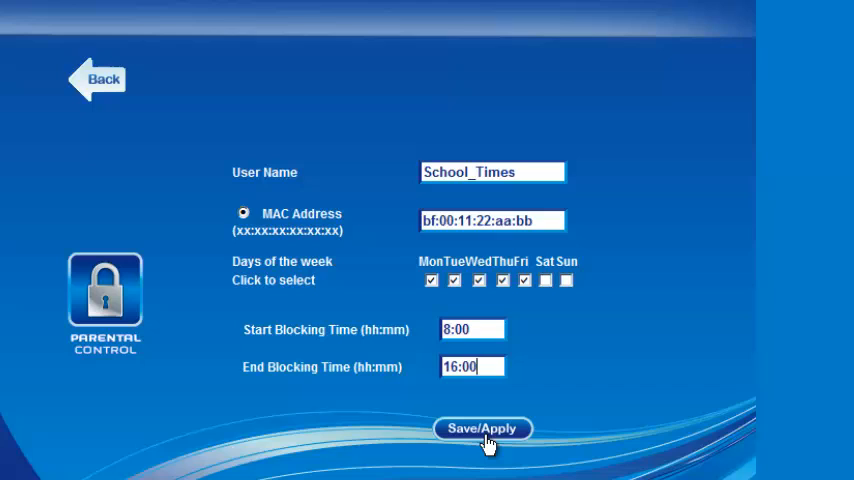
left_click(482, 428)
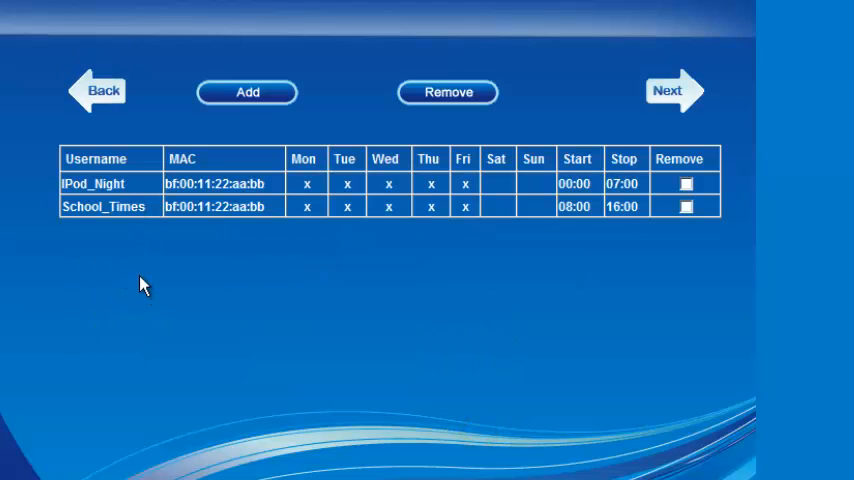
mouse_move(582, 236)
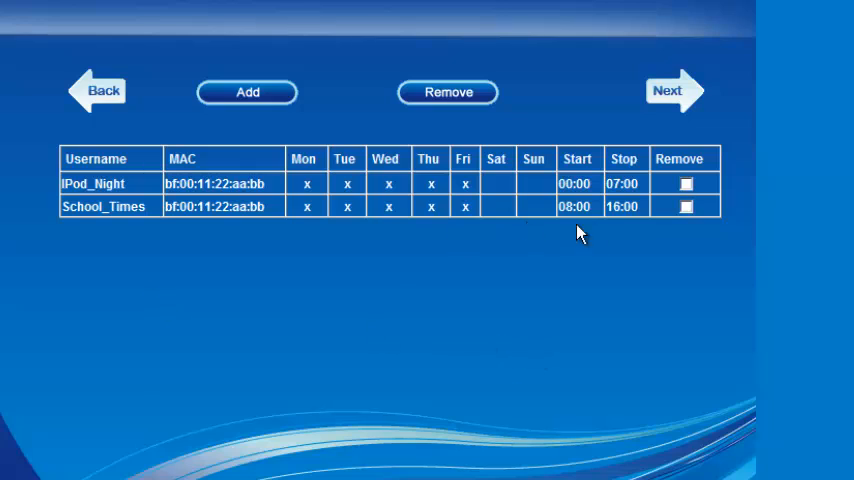
mouse_move(650, 218)
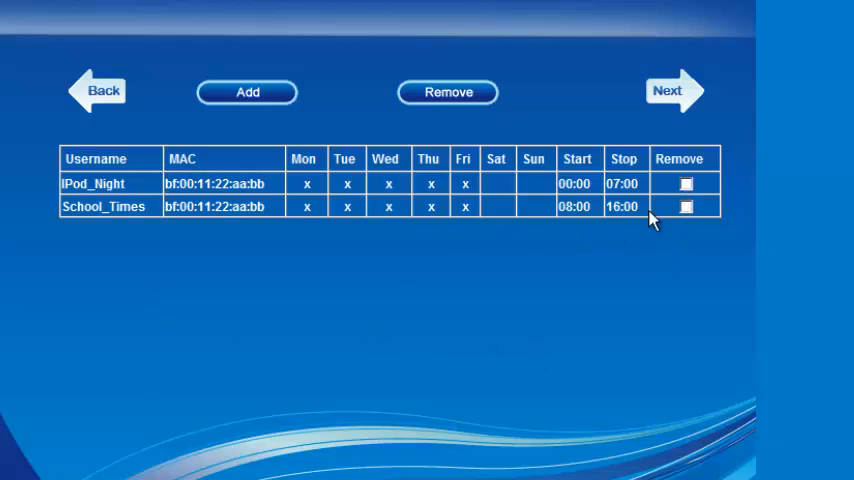
mouse_move(144, 208)
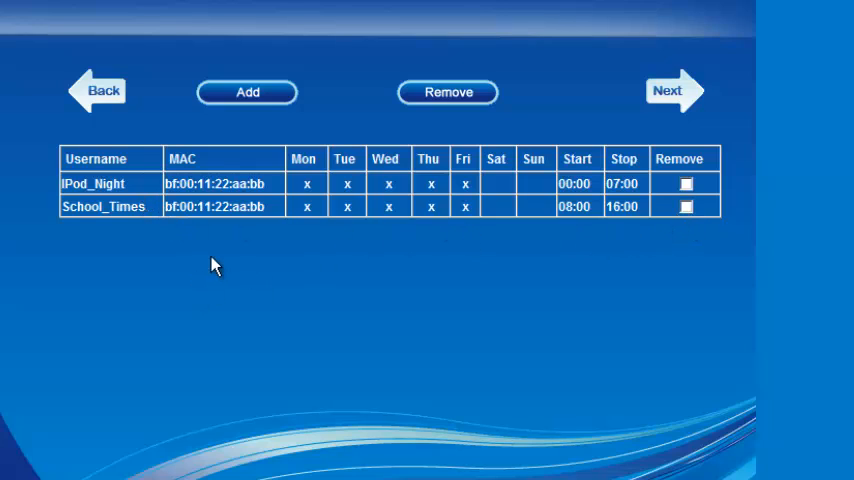
mouse_move(678, 104)
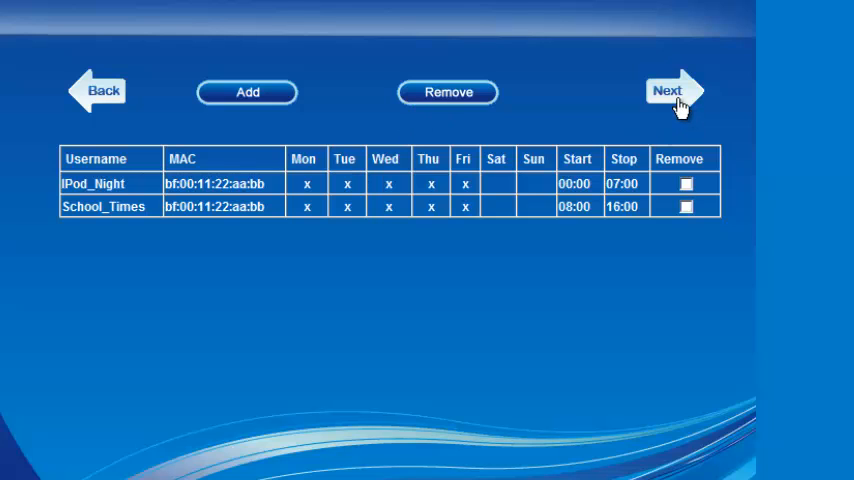
- Bring up a blank parental control rule form without adding entries
left_click(248, 92)
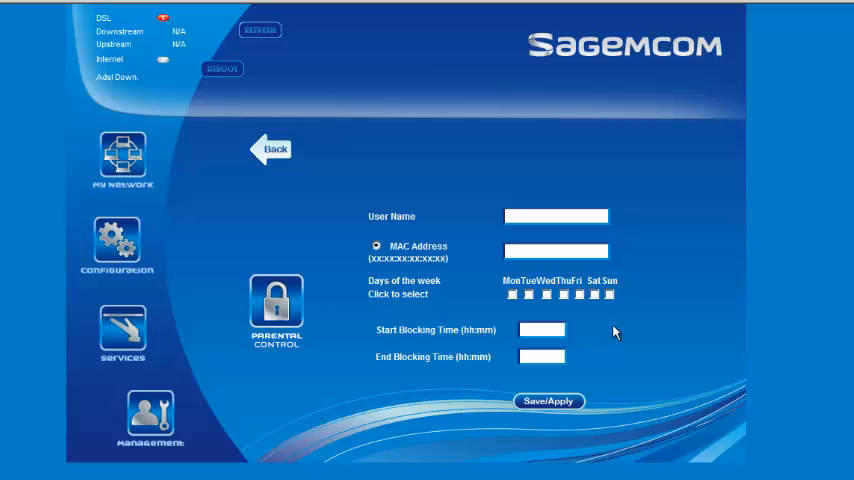
mouse_move(428, 220)
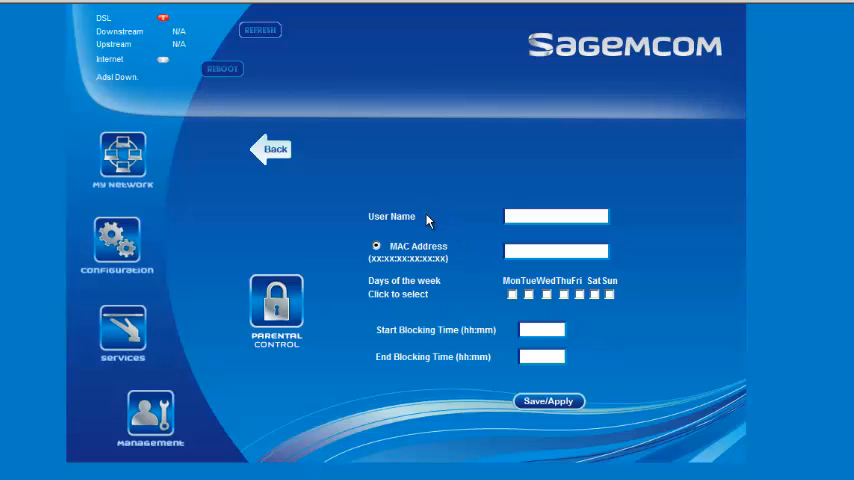